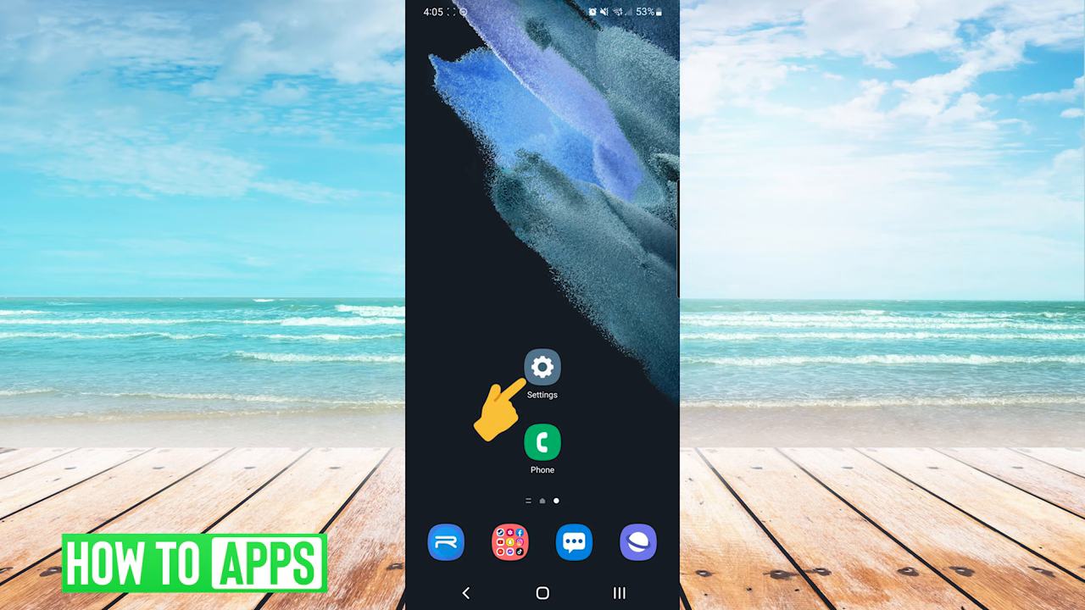
# Enable App icon badges under Notifications > Advanced settings and return to the advanced options.
pyautogui.click(542, 366)
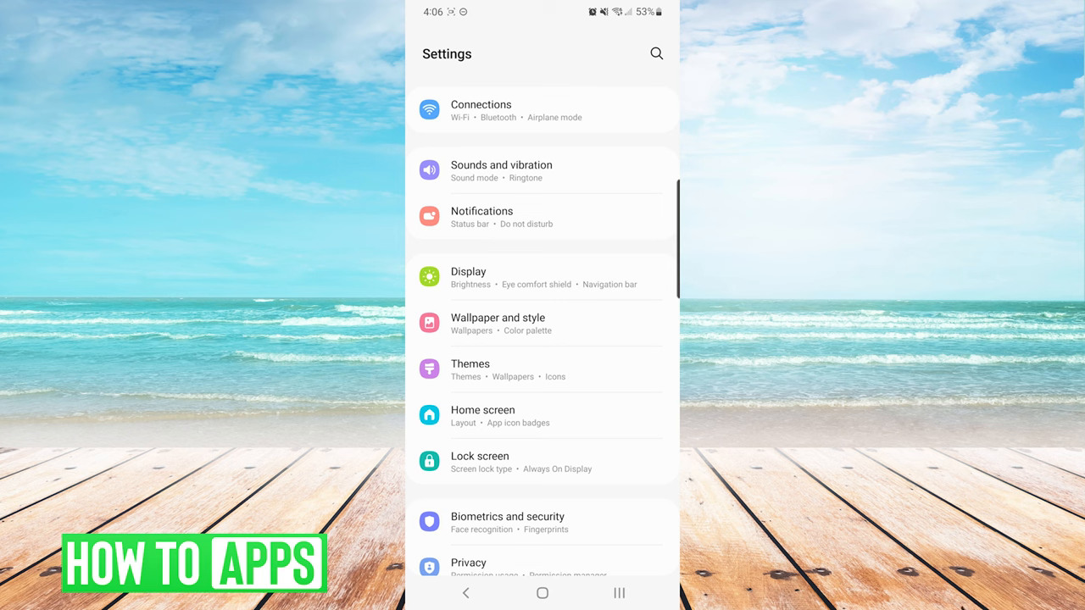
pyautogui.click(482, 217)
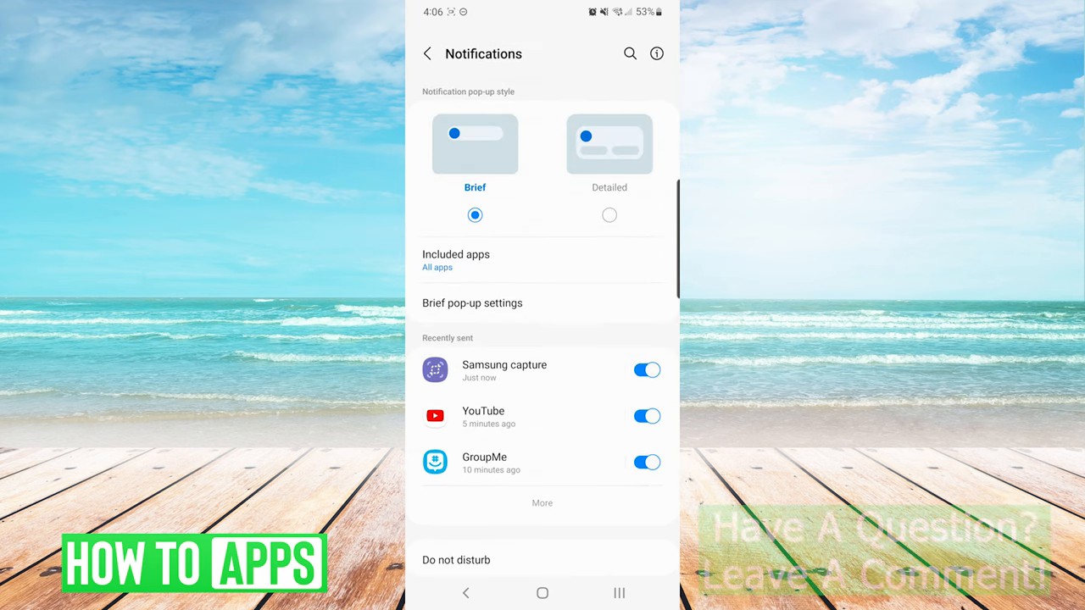
pyautogui.scroll(-3)
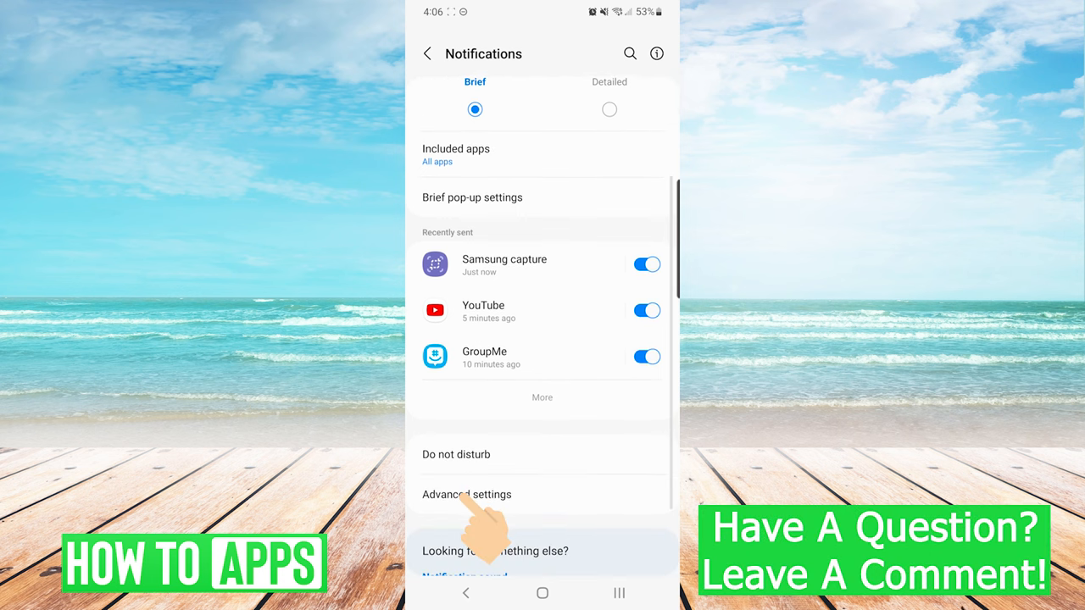
pyautogui.click(466, 495)
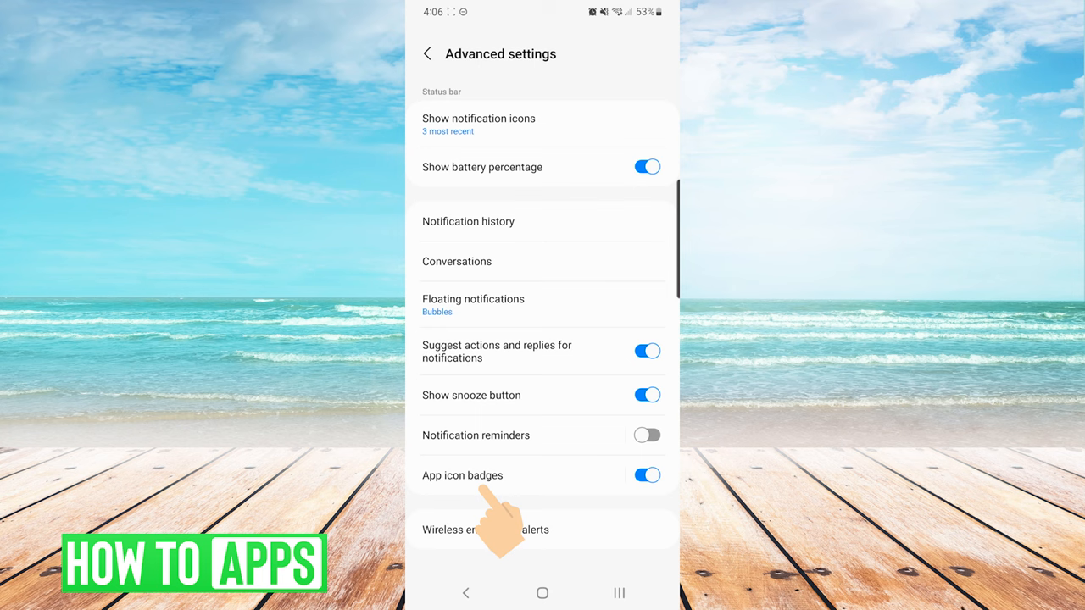
pyautogui.click(462, 474)
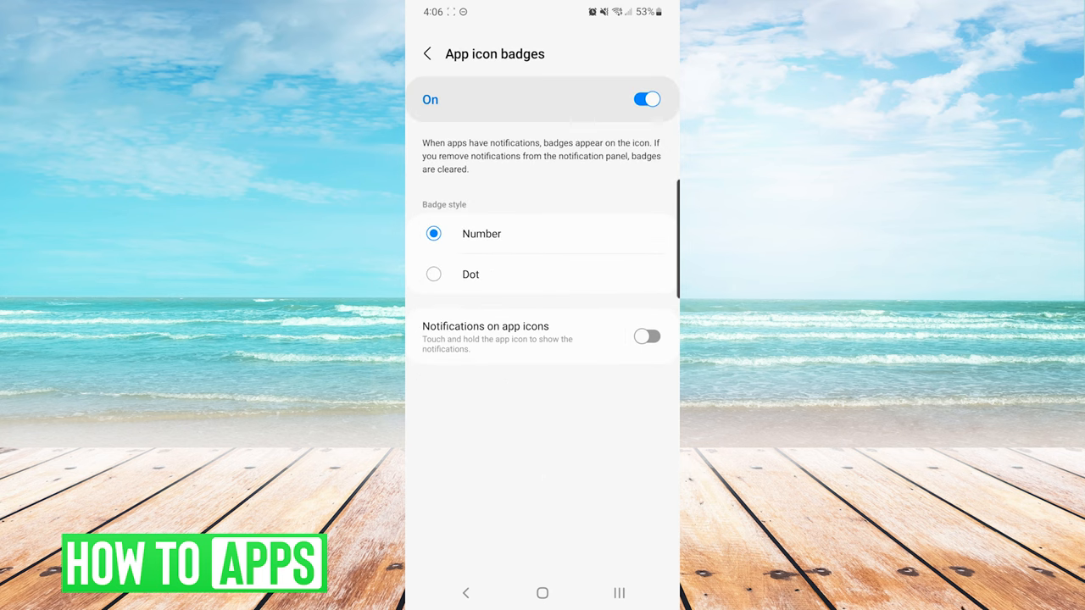
pyautogui.click(427, 53)
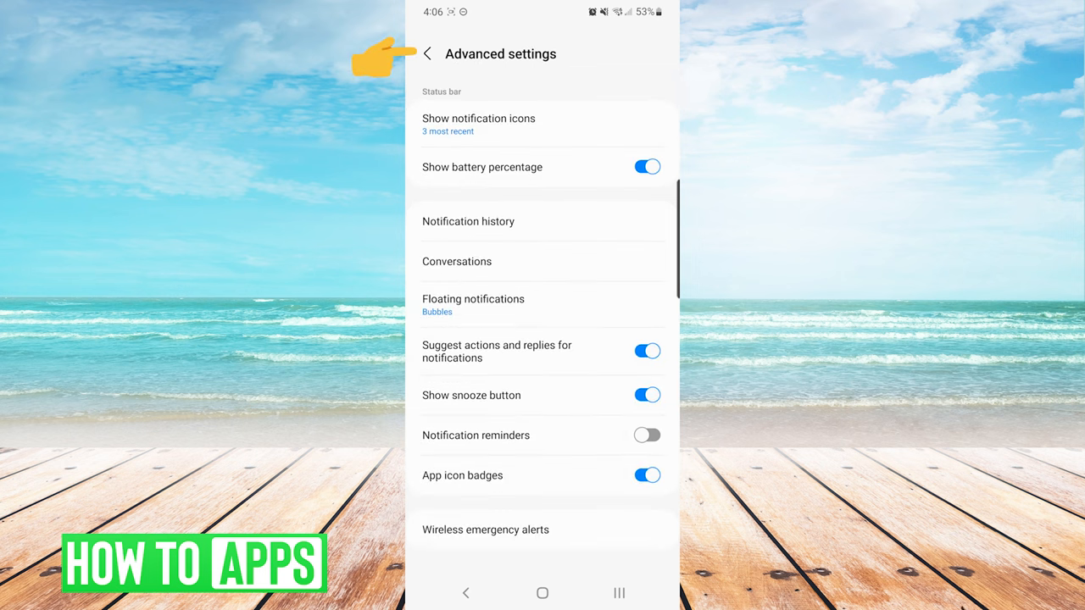
# Navigate from the main settings list into Apps and select the Phone app's info page.
pyautogui.click(427, 52)
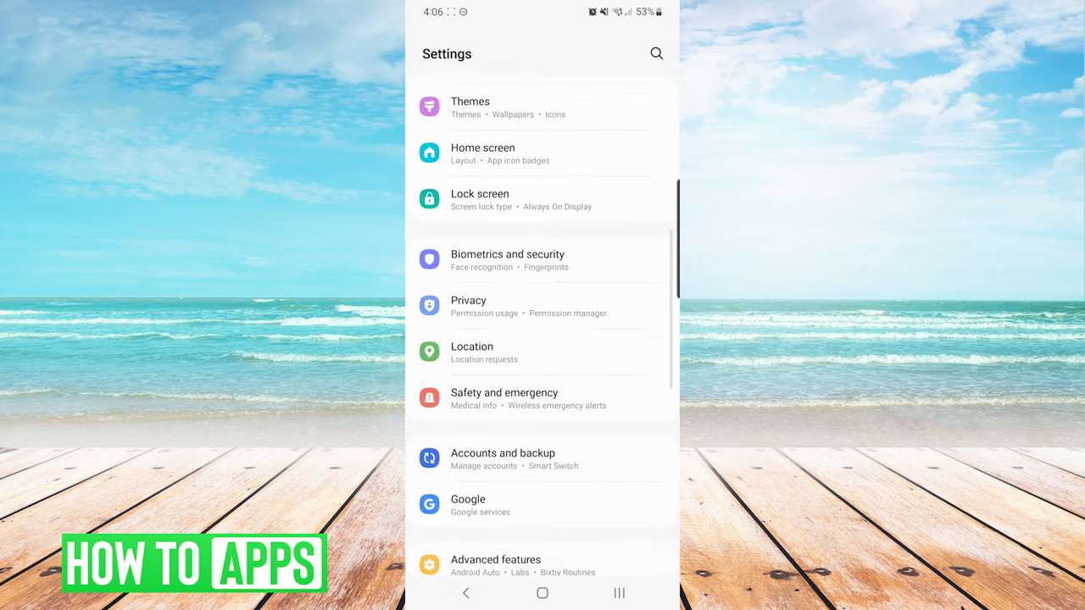
pyautogui.scroll(-3)
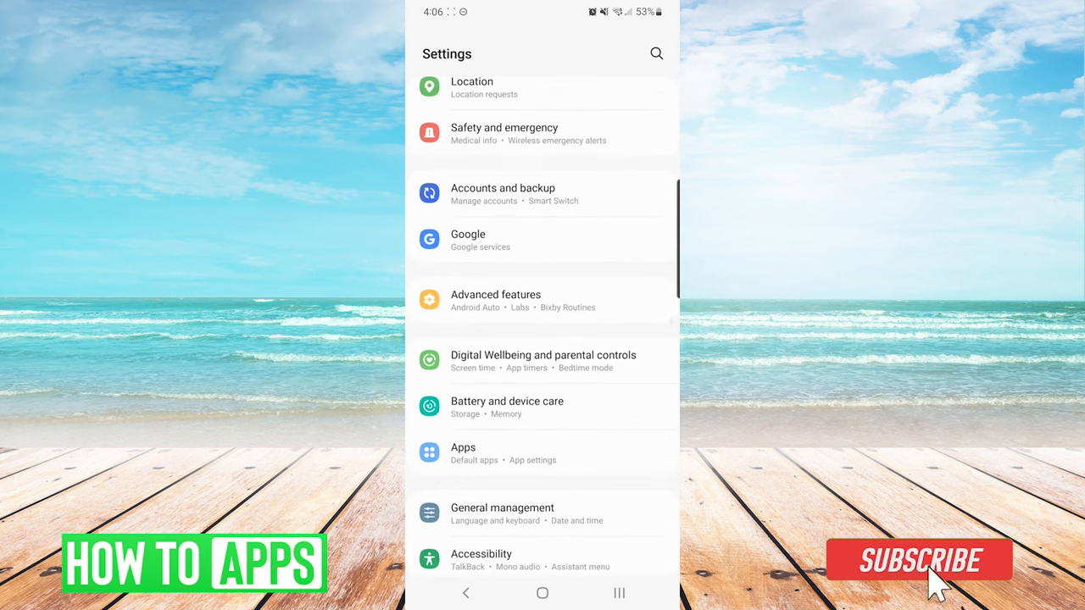
pyautogui.click(462, 454)
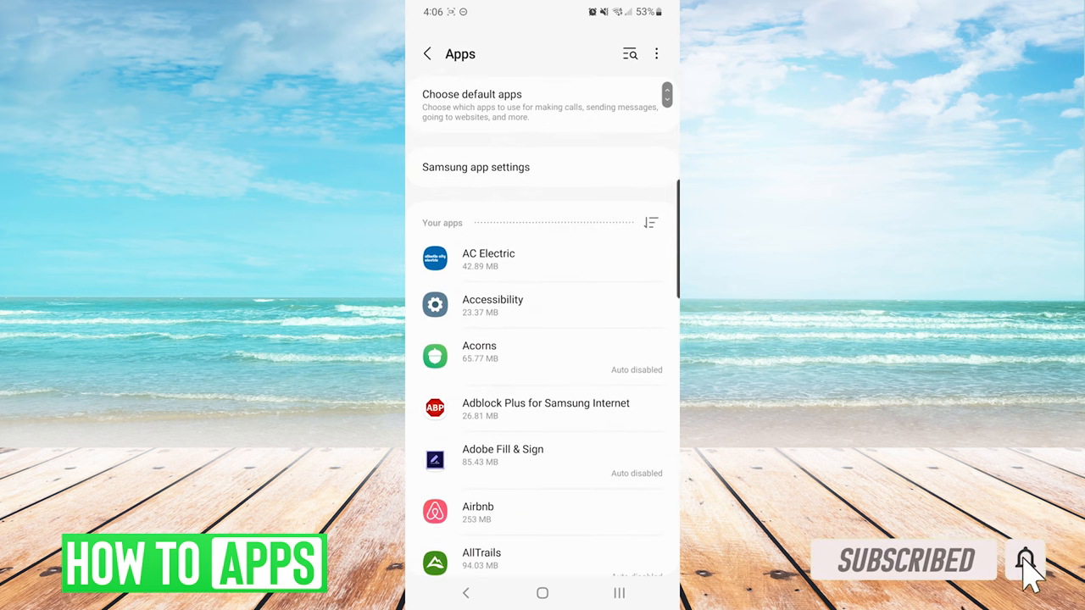
pyautogui.scroll(-3)
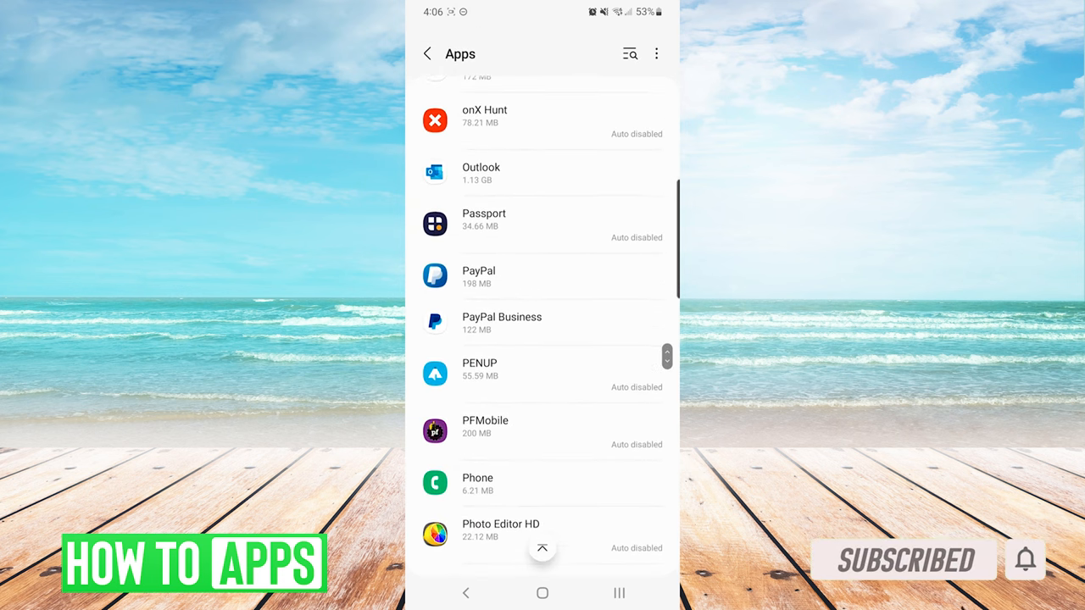
pyautogui.scroll(-3)
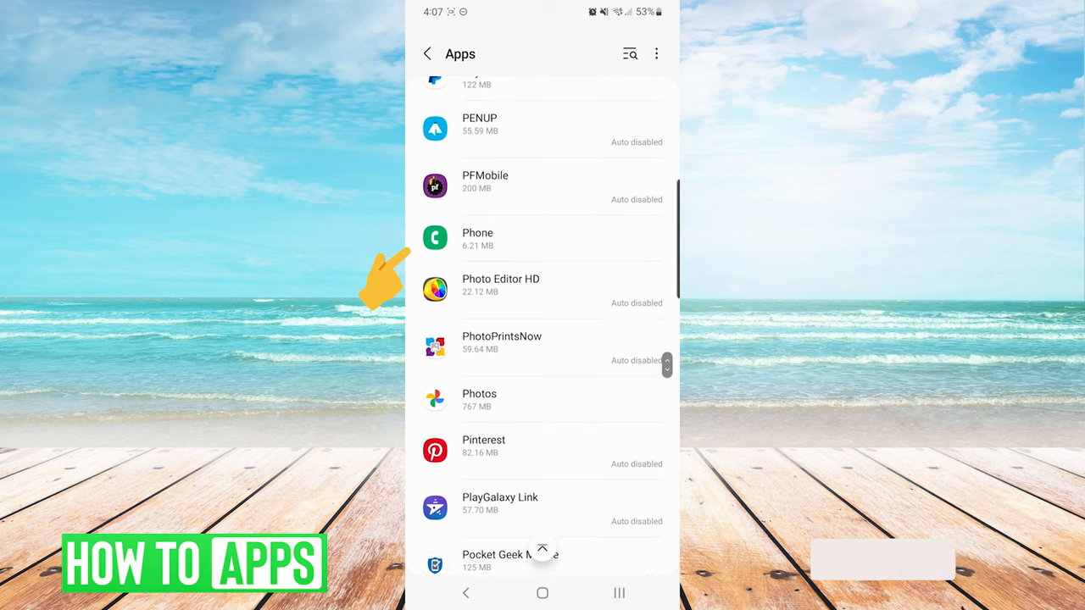
pyautogui.click(478, 239)
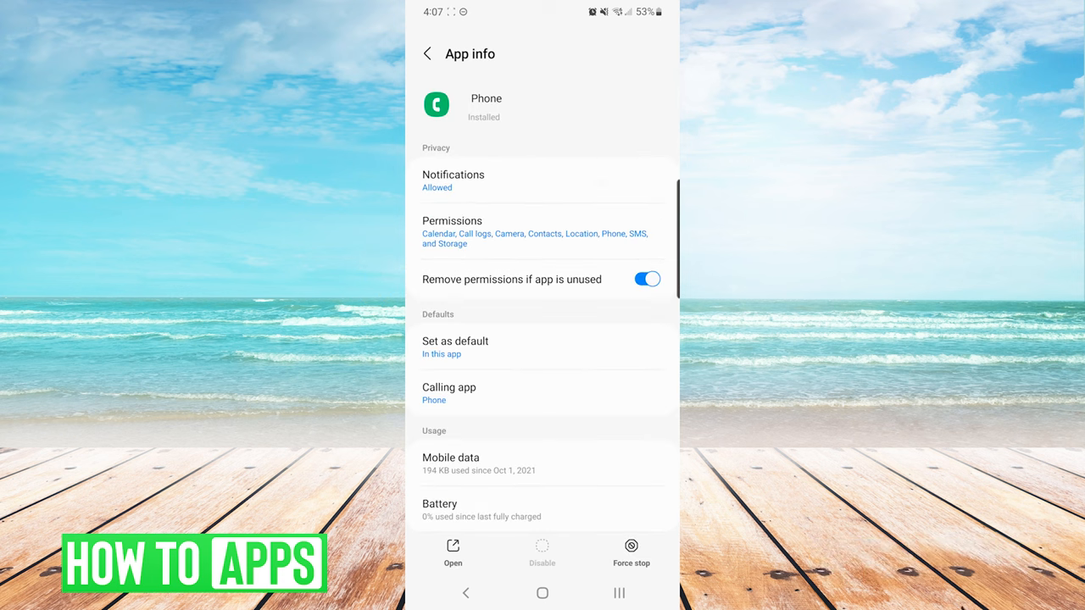
# Ensure App icon badges is switched on in the Phone app's notification settings.
pyautogui.click(454, 180)
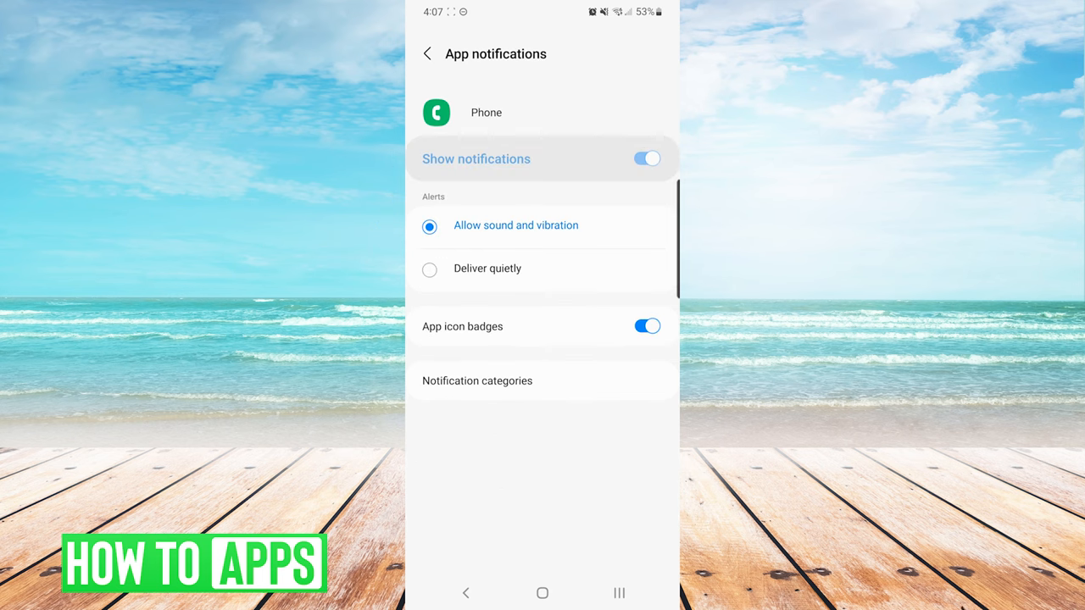
pyautogui.click(476, 380)
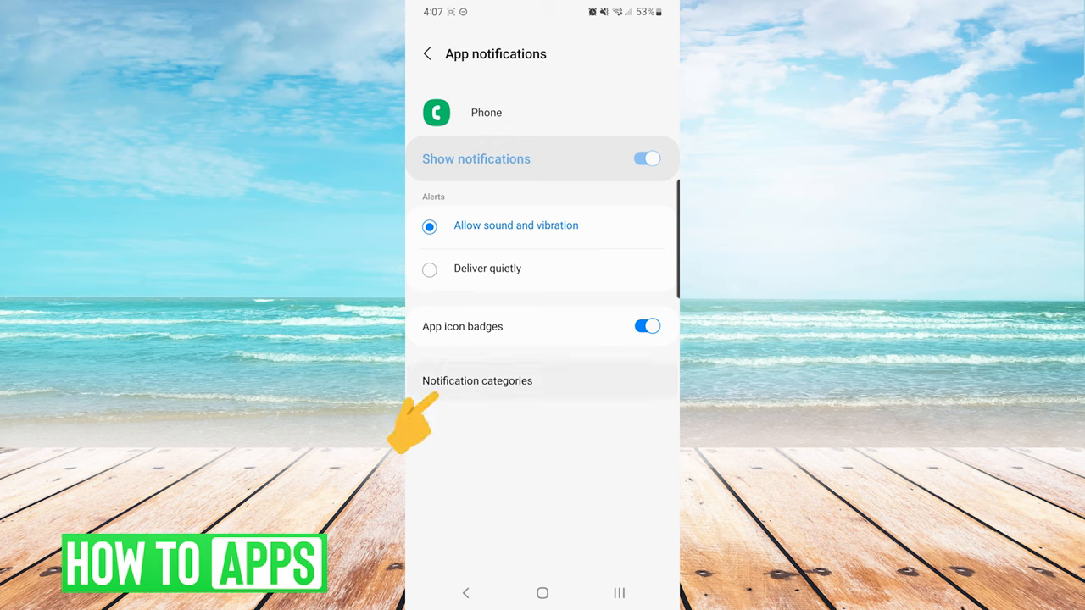